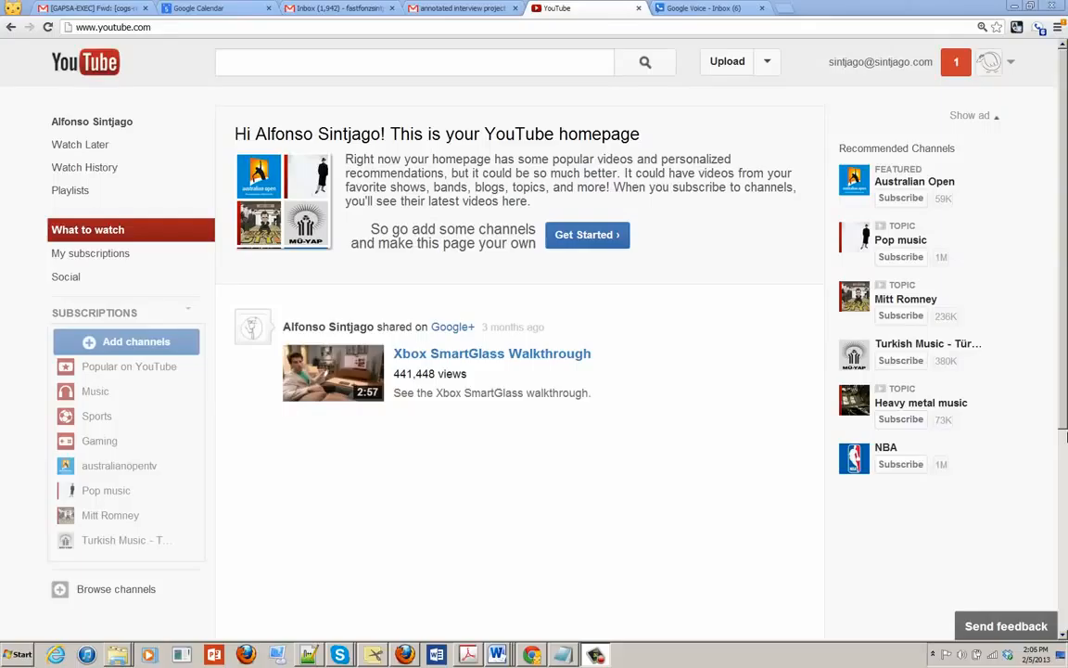
pyautogui.moveTo(867, 46)
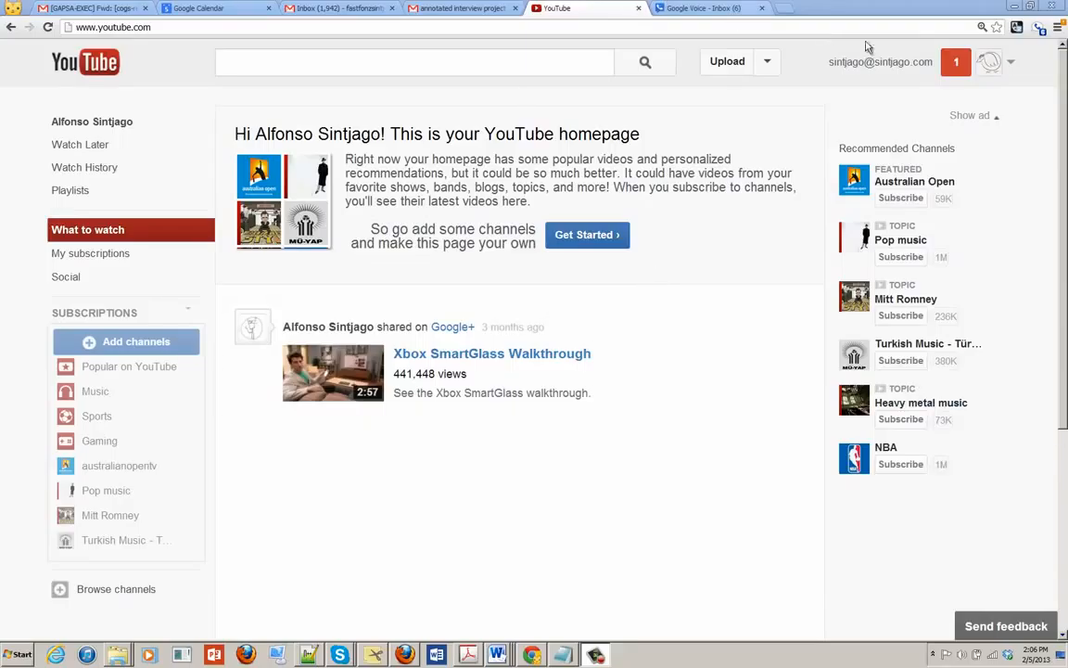
# Go from the YouTube homepage to the new-video upload page
pyautogui.click(726, 61)
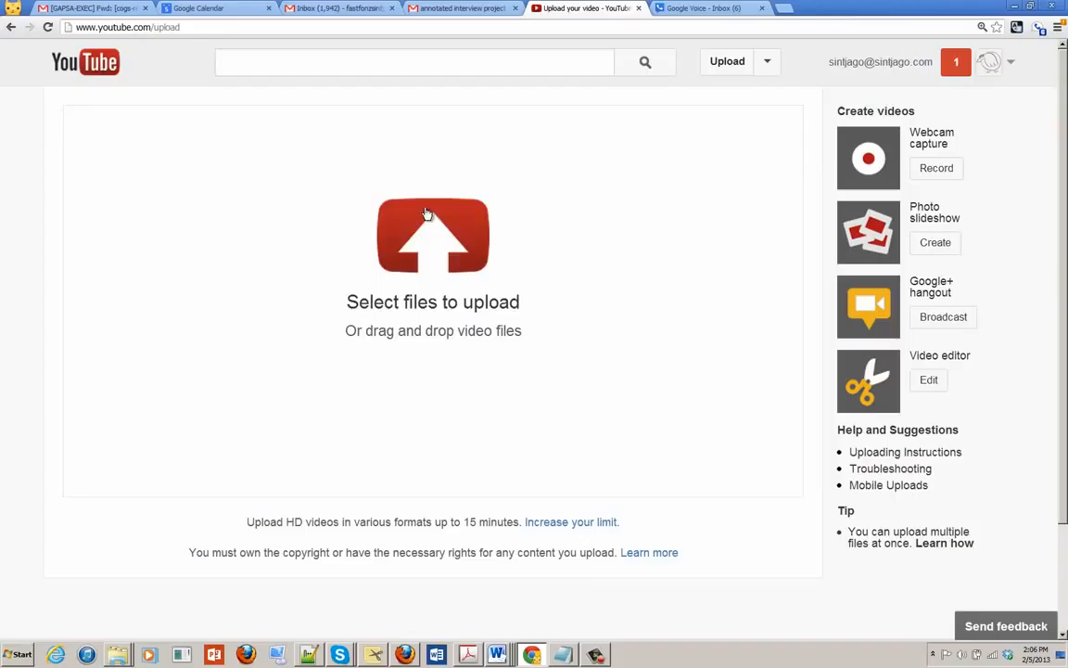
pyautogui.click(433, 234)
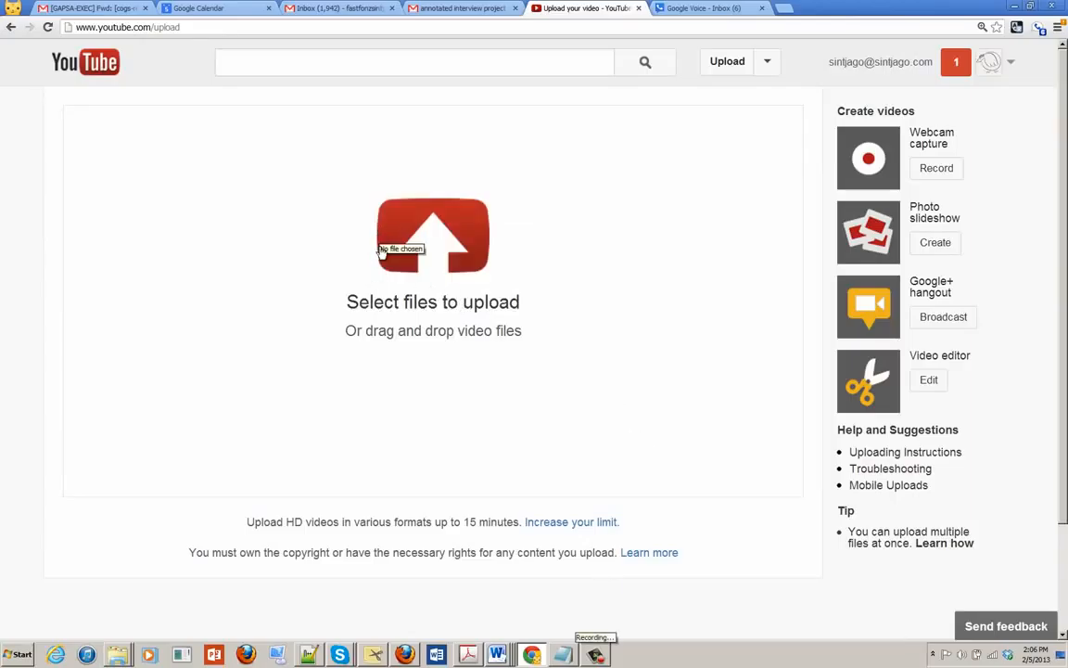
pyautogui.moveTo(572, 521)
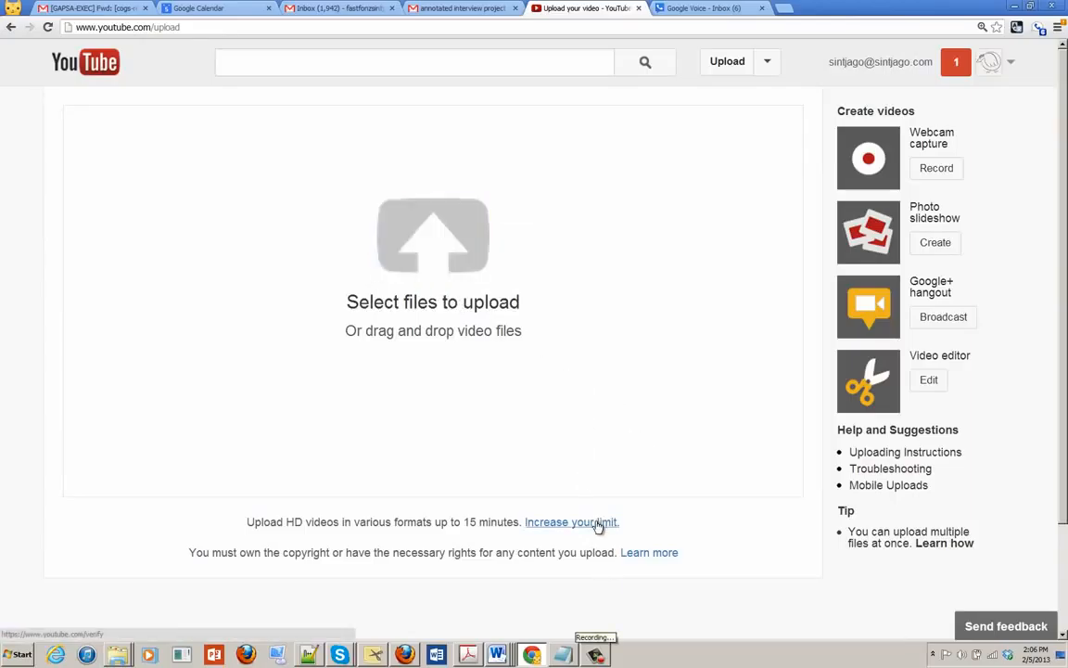
pyautogui.moveTo(601, 530)
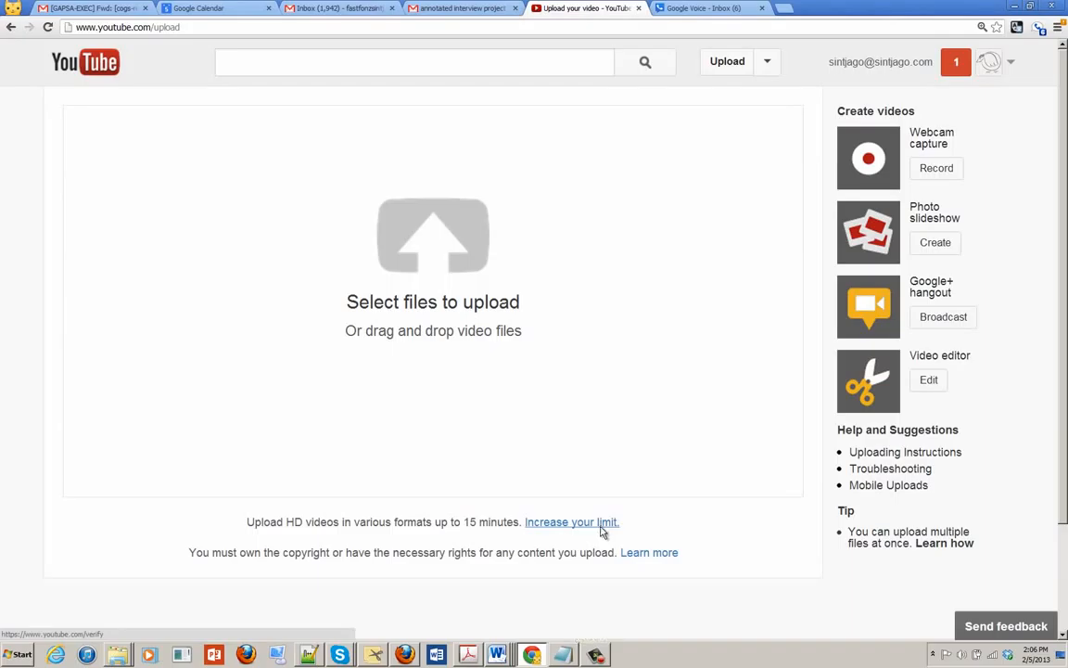
# Start increasing the upload limit and choose United States as the country
pyautogui.click(571, 521)
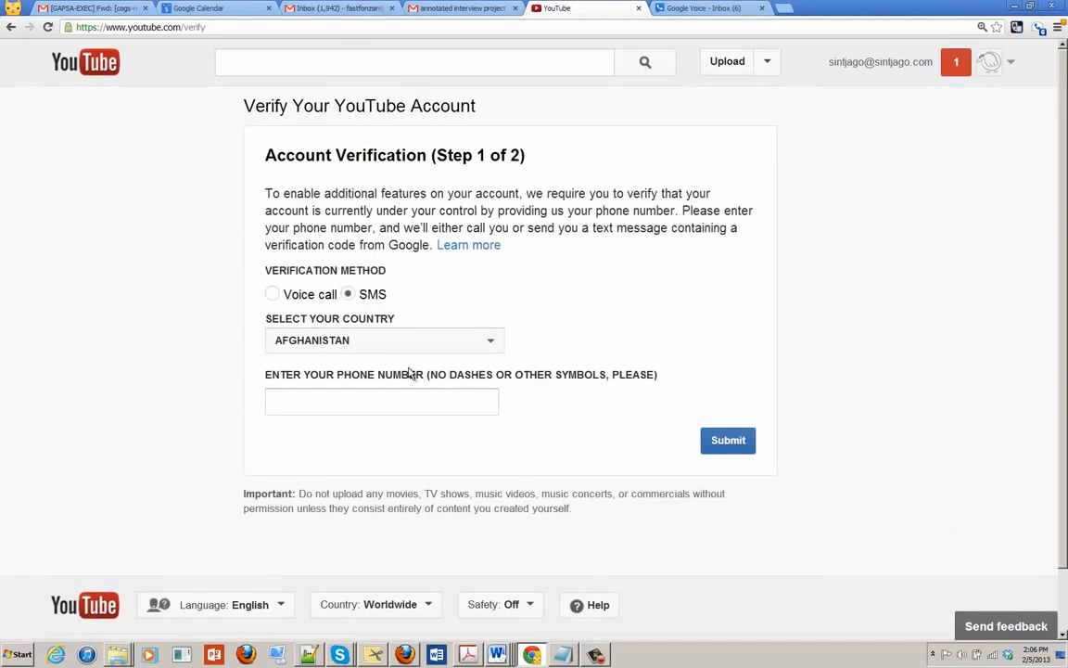
pyautogui.click(489, 340)
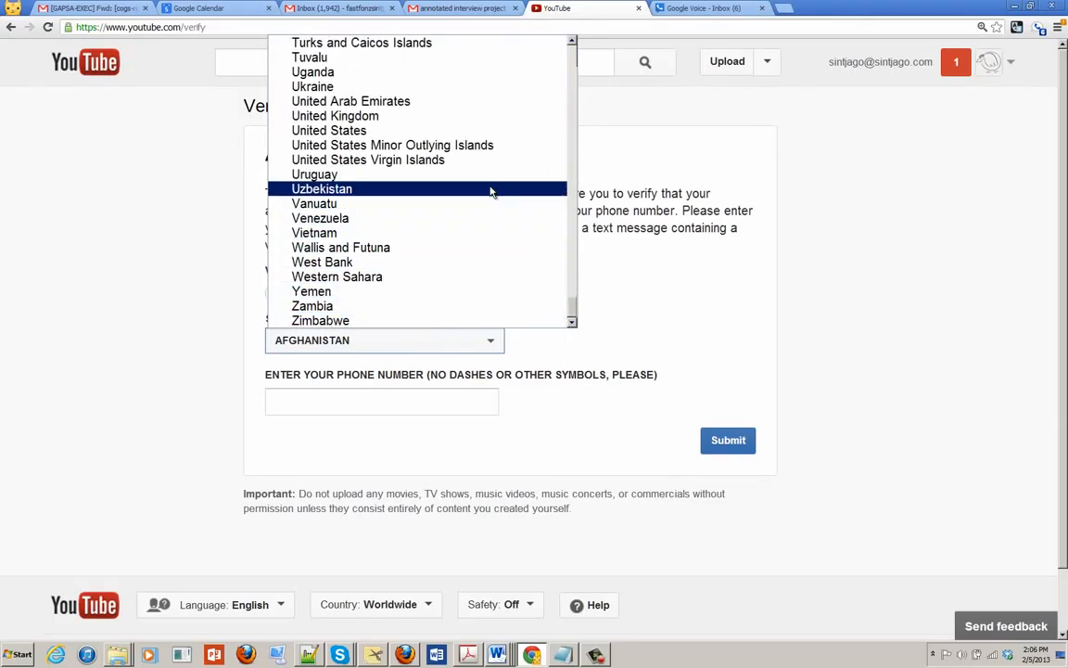
pyautogui.click(330, 130)
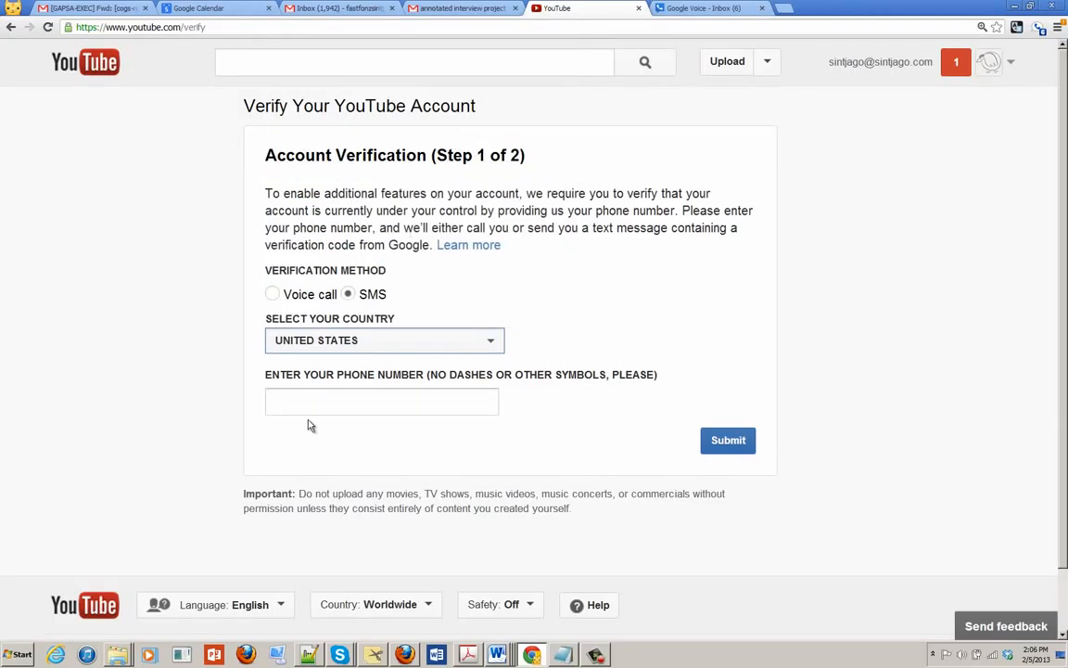
pyautogui.click(382, 401)
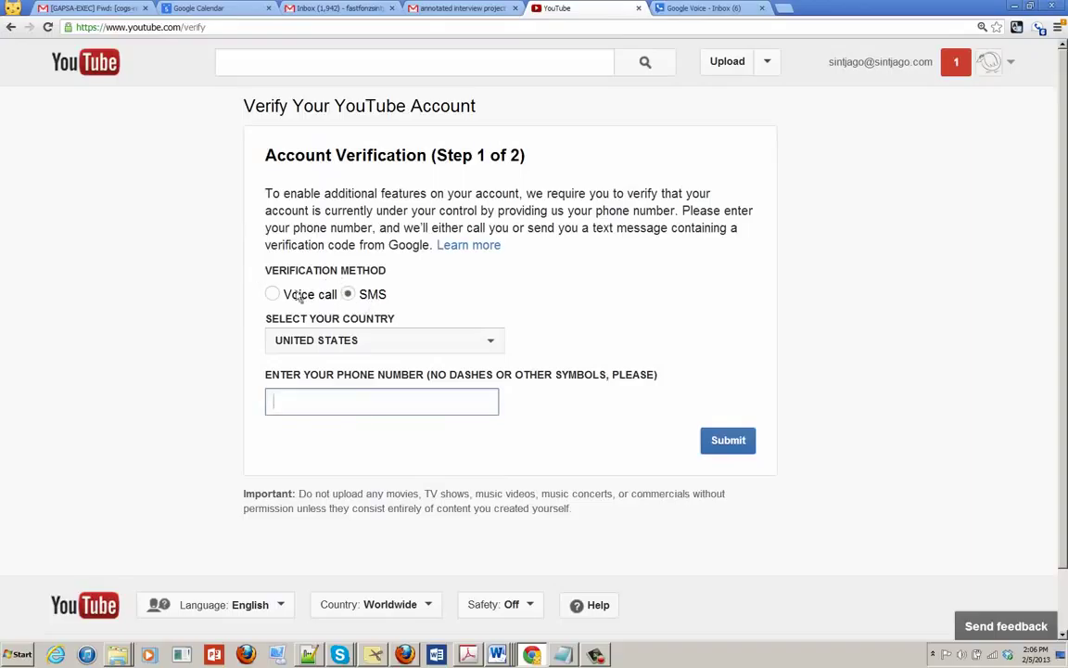
pyautogui.click(272, 293)
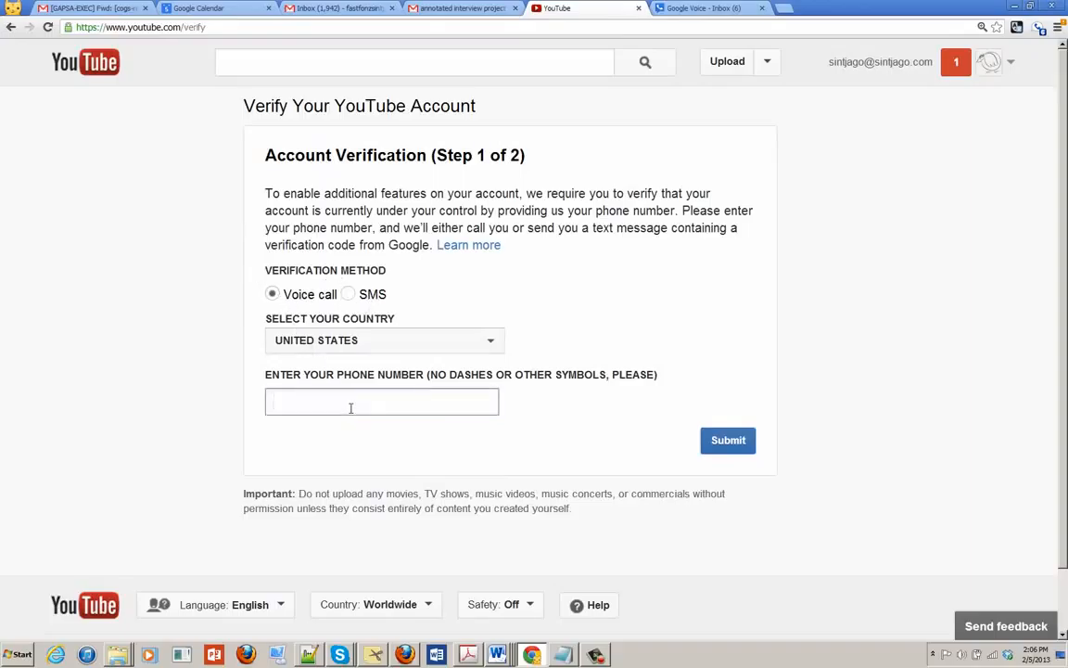
pyautogui.click(382, 401)
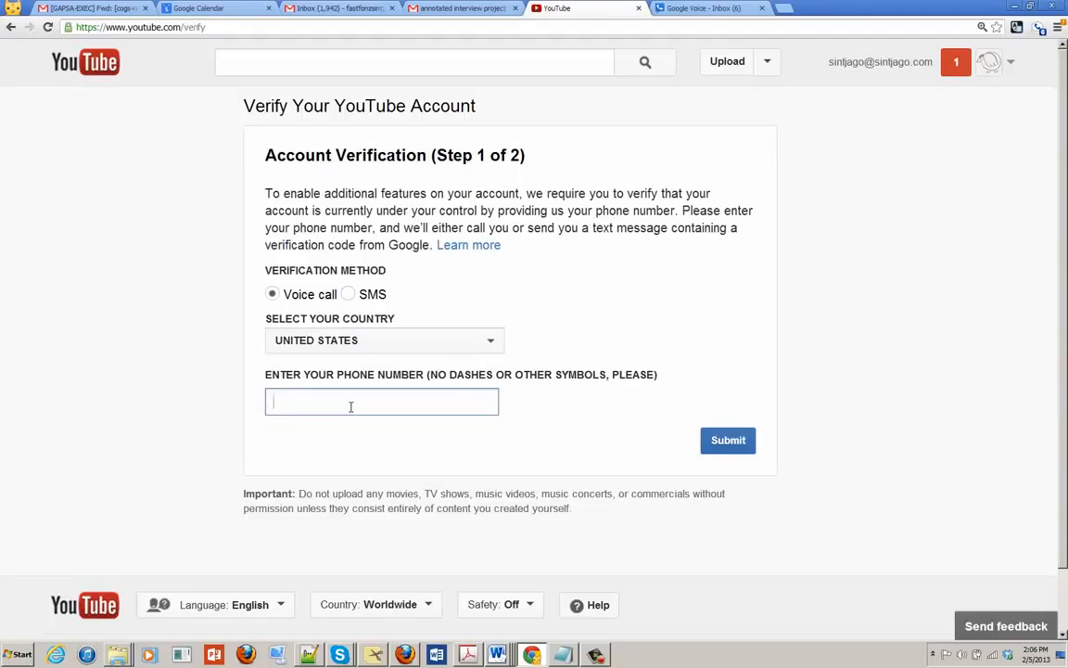
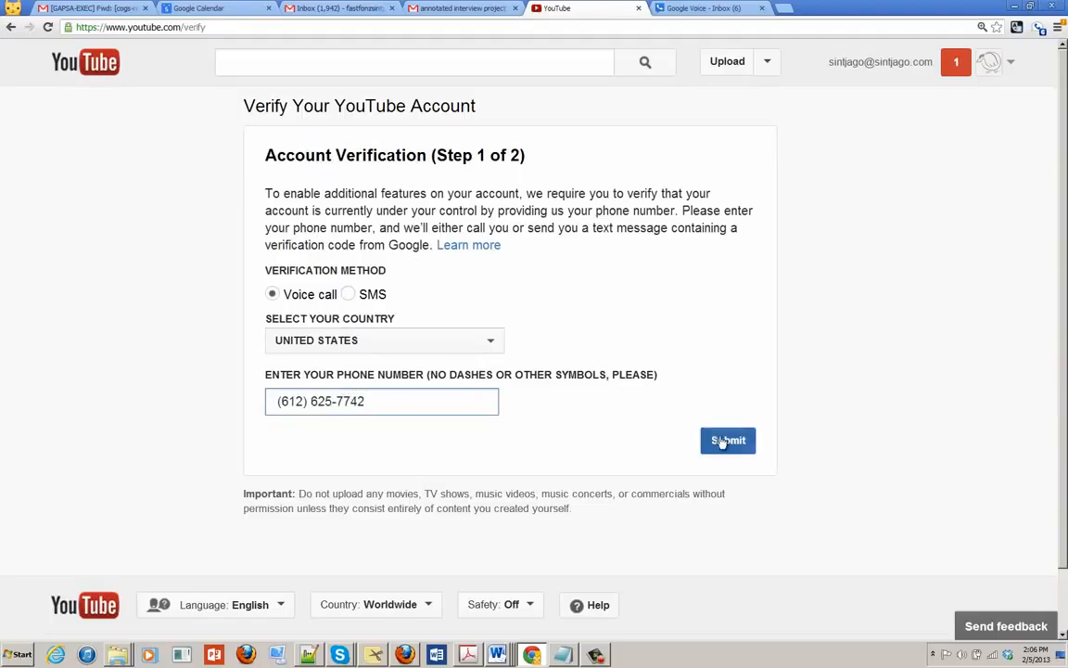
pyautogui.click(727, 440)
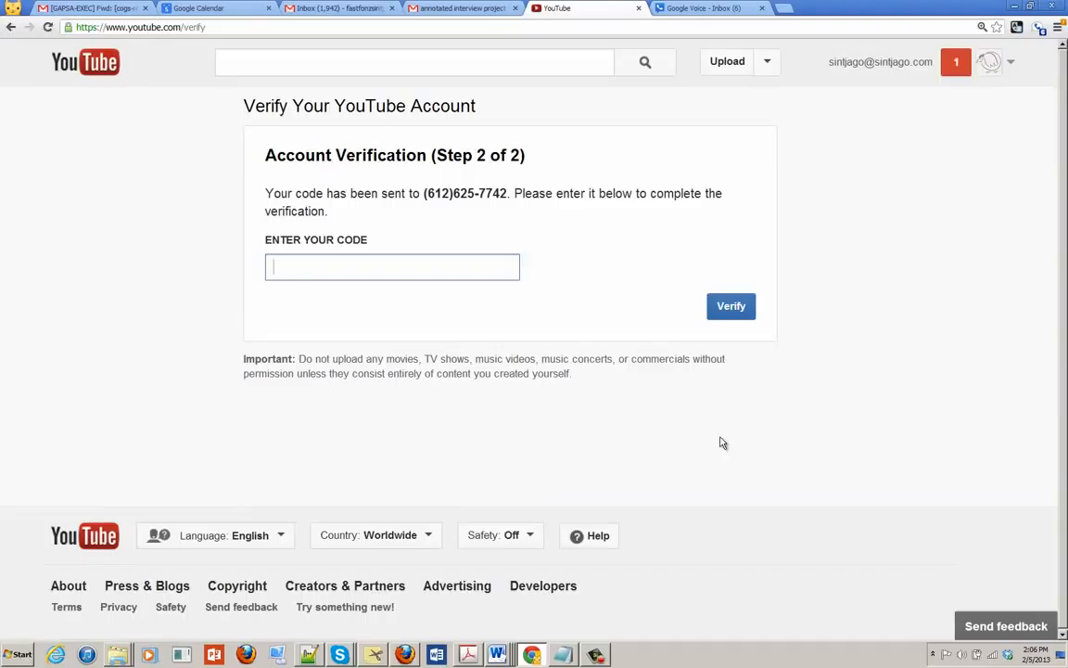
pyautogui.moveTo(714, 442)
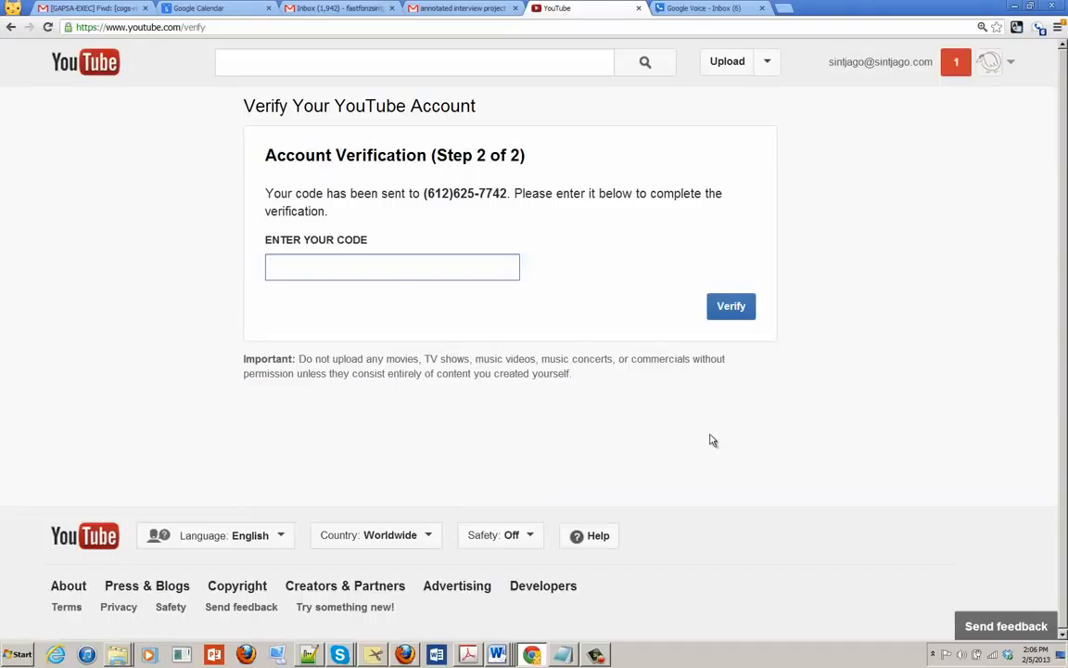
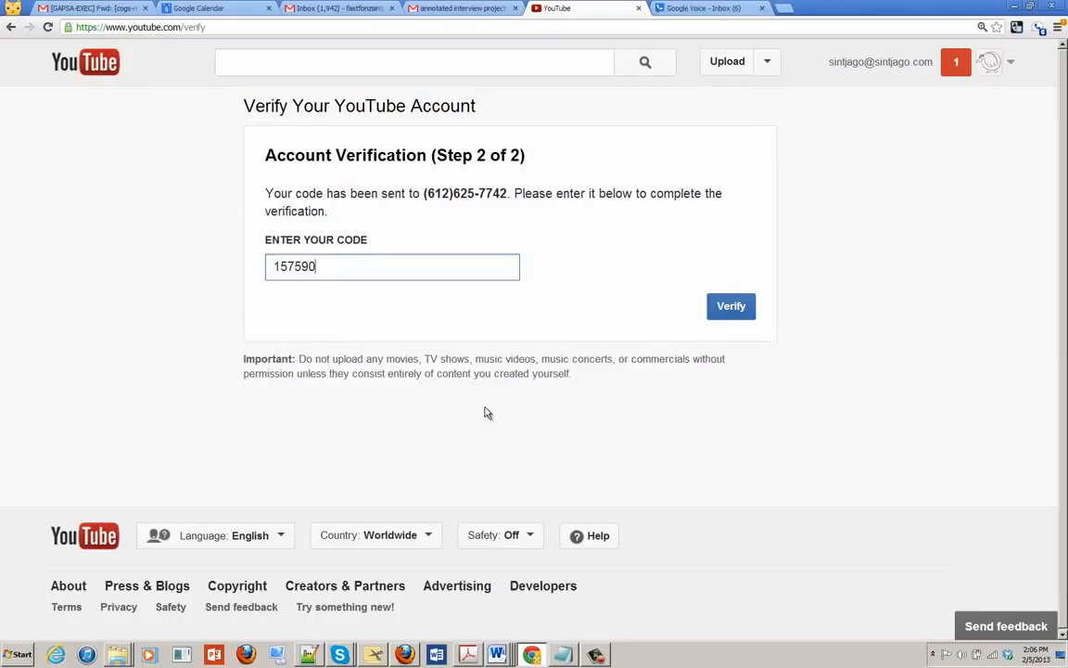
pyautogui.click(731, 306)
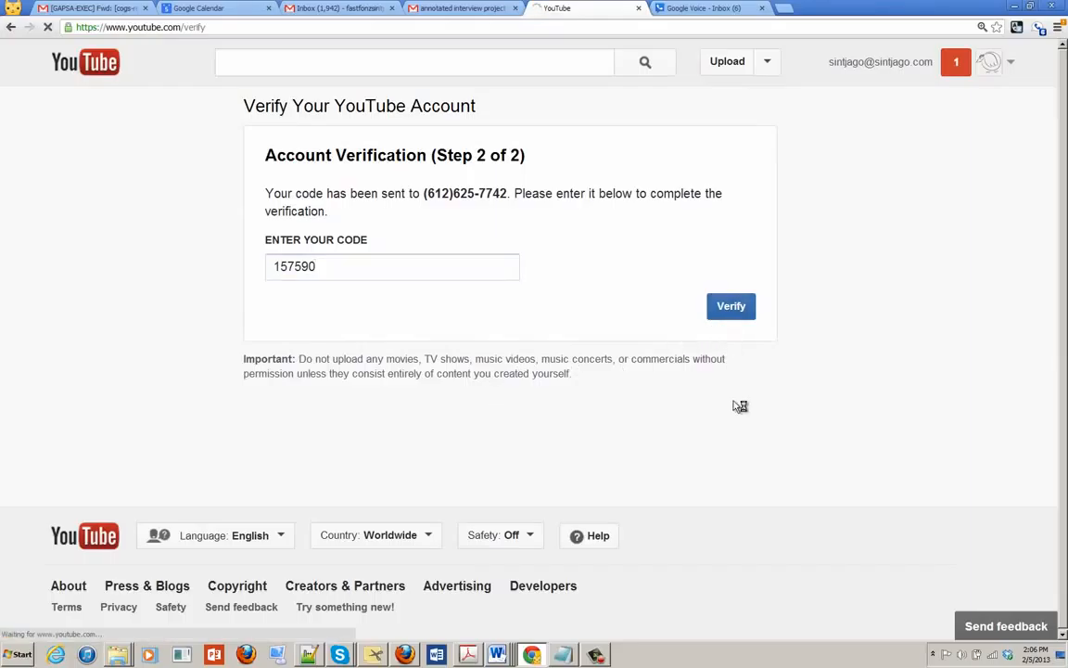
pyautogui.click(730, 306)
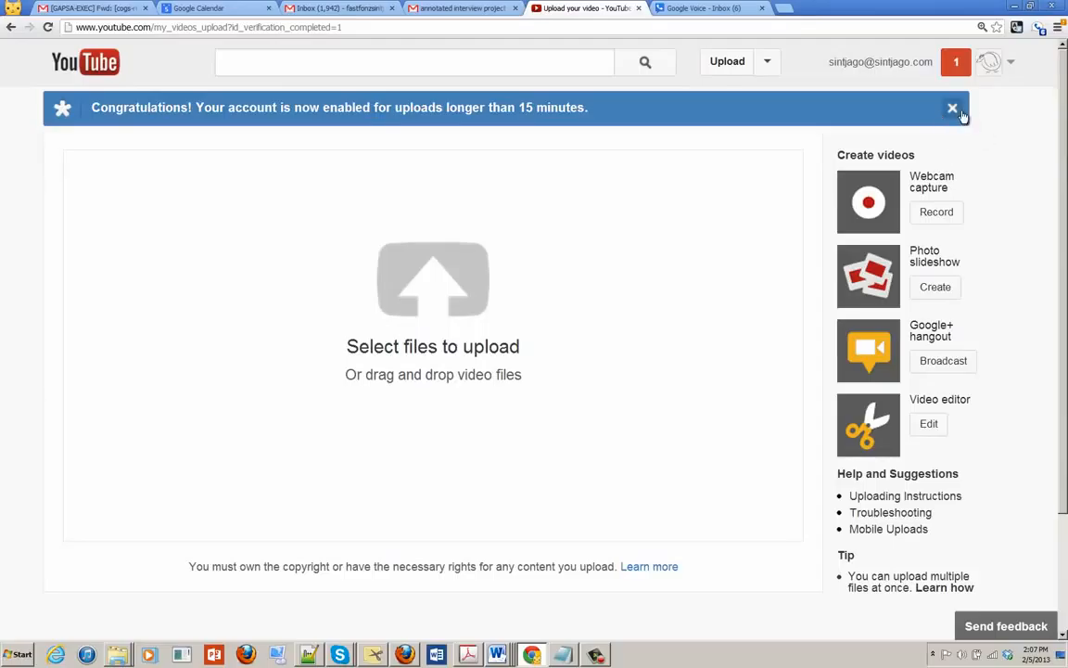
# Close the congratulations banner about longer uploads
pyautogui.click(953, 108)
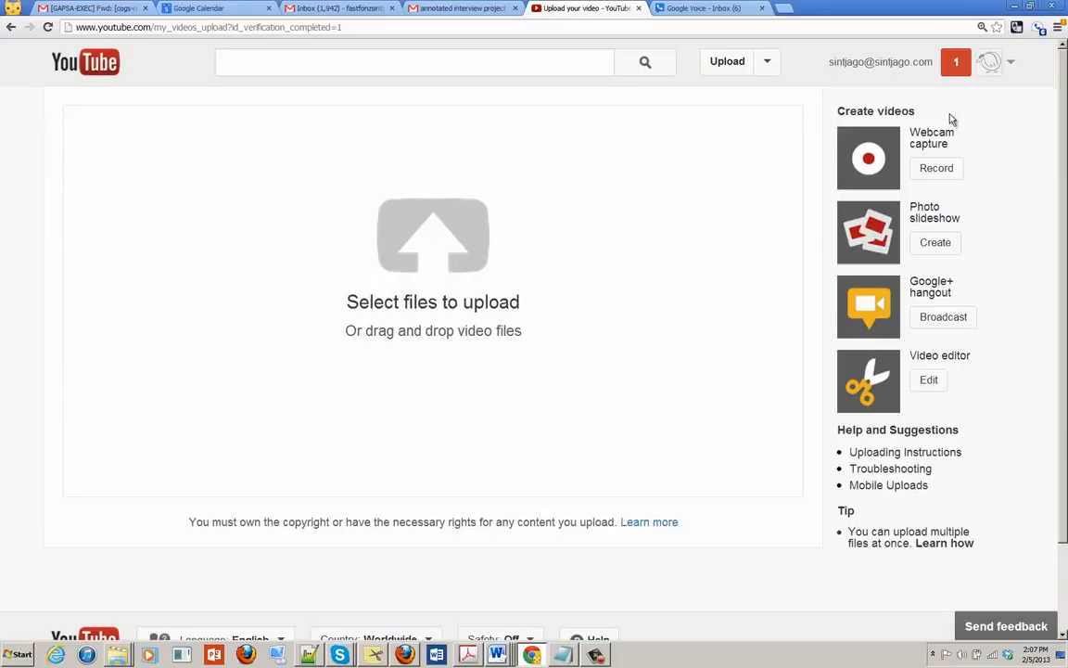
pyautogui.moveTo(982, 131)
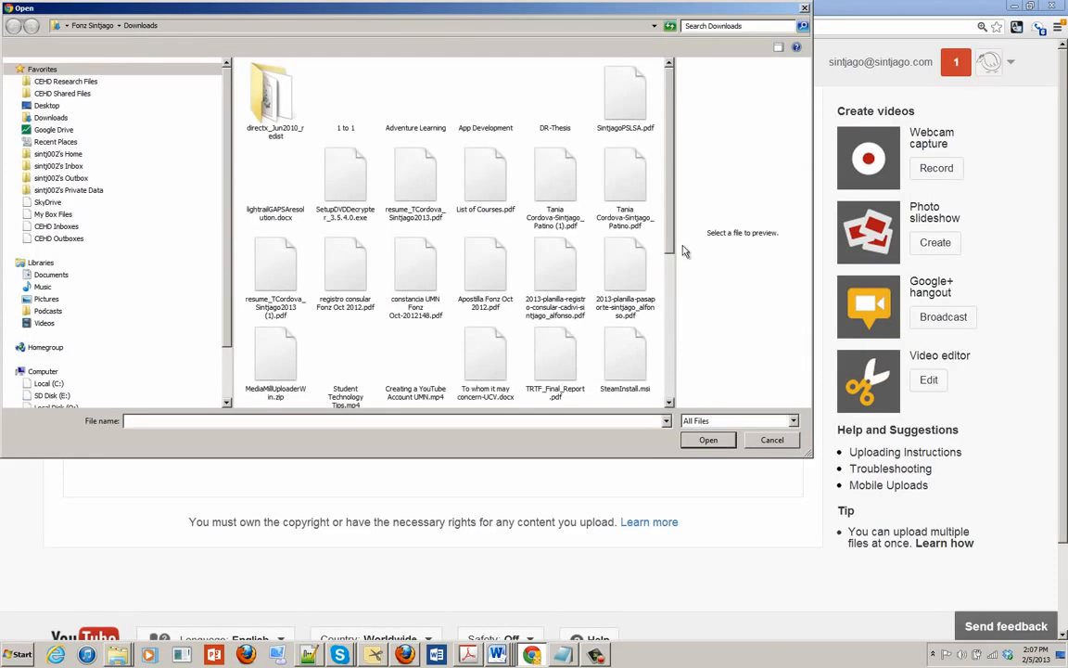
# Select ConflictResolution25min-large.mov from Downloads and begin uploading it
pyautogui.scroll(-3)
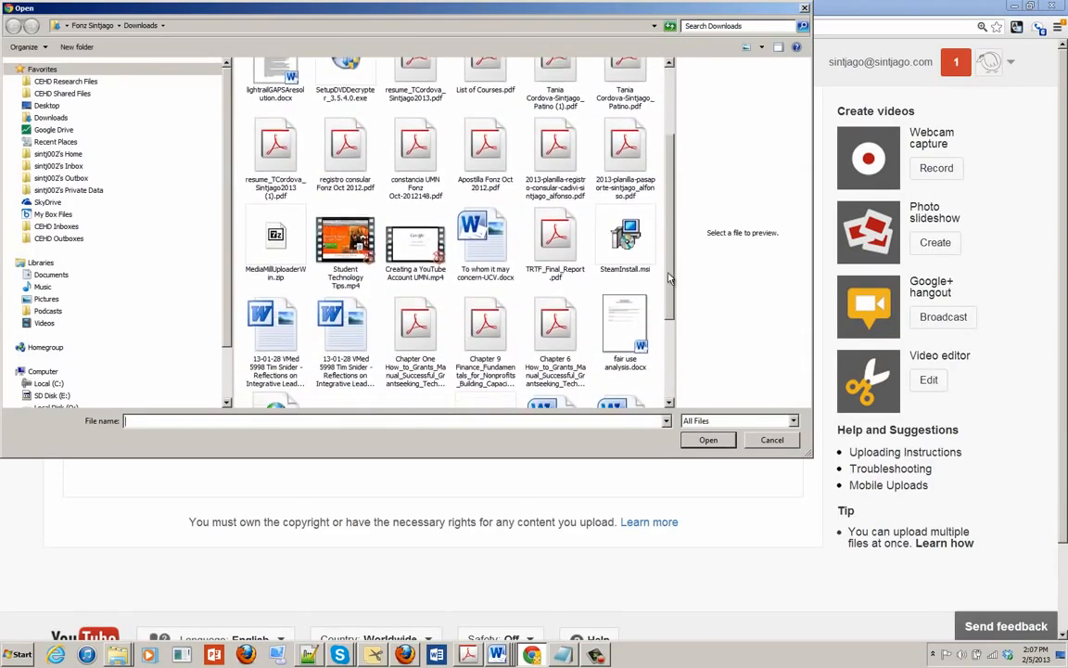
pyautogui.click(486, 343)
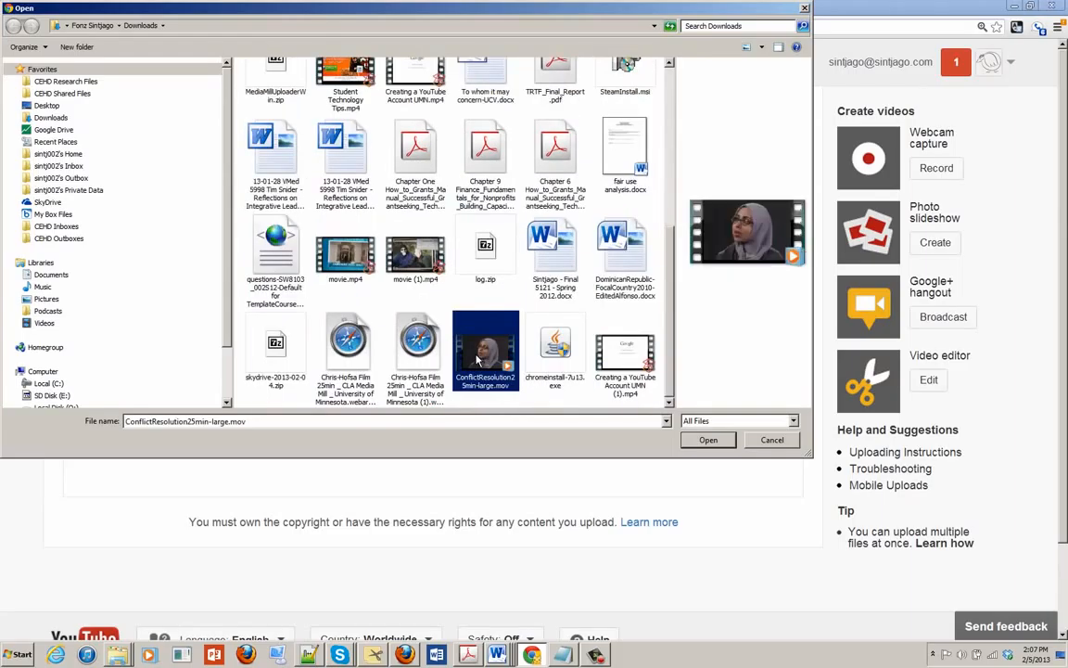
pyautogui.click(708, 439)
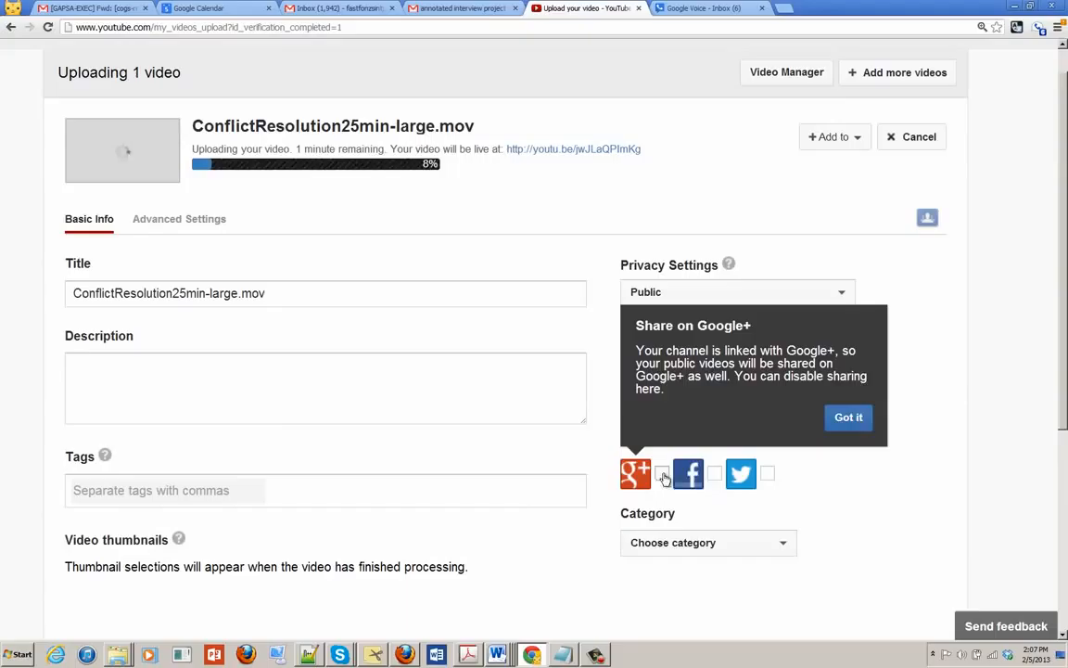
# Dismiss the Google+ tip, set the video to Private and select the title's file-name suffix
pyautogui.click(847, 415)
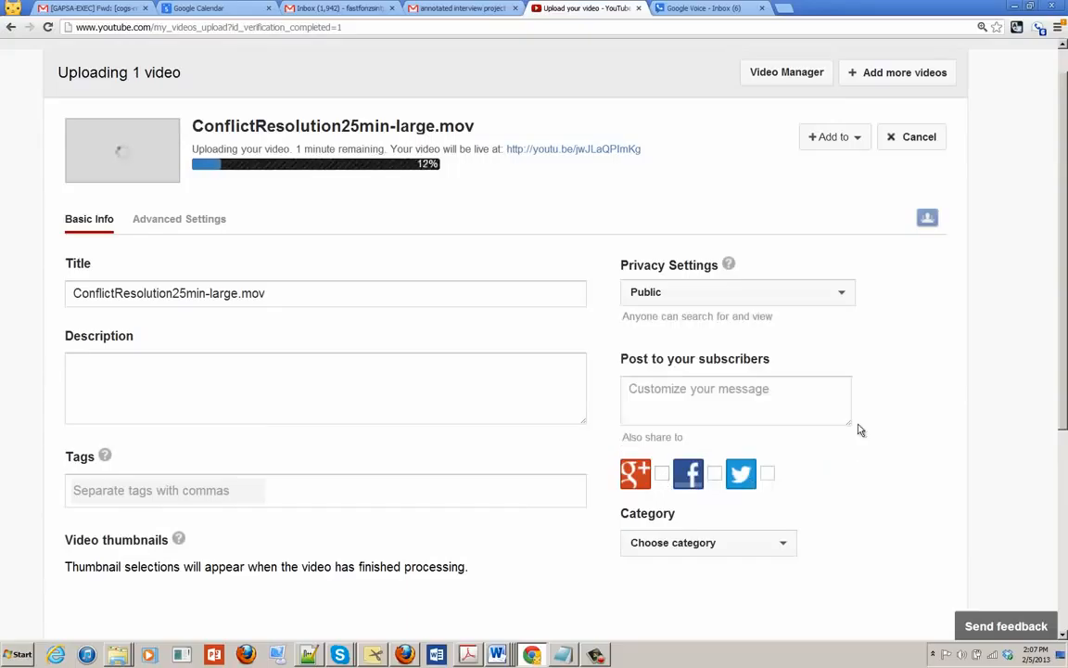
pyautogui.click(738, 292)
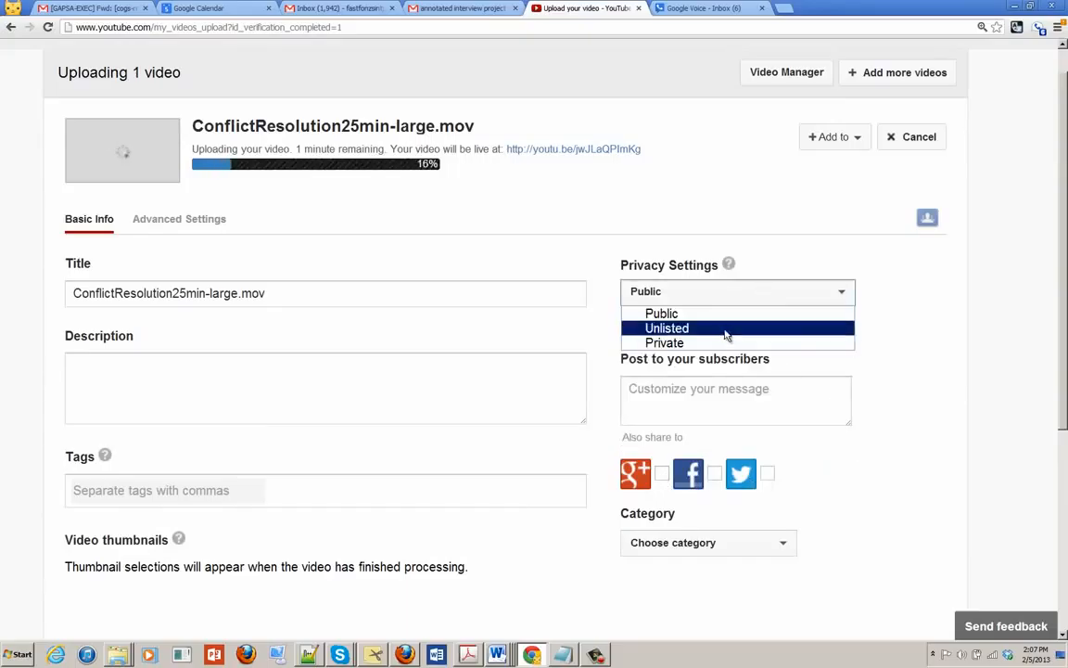
pyautogui.moveTo(664, 341)
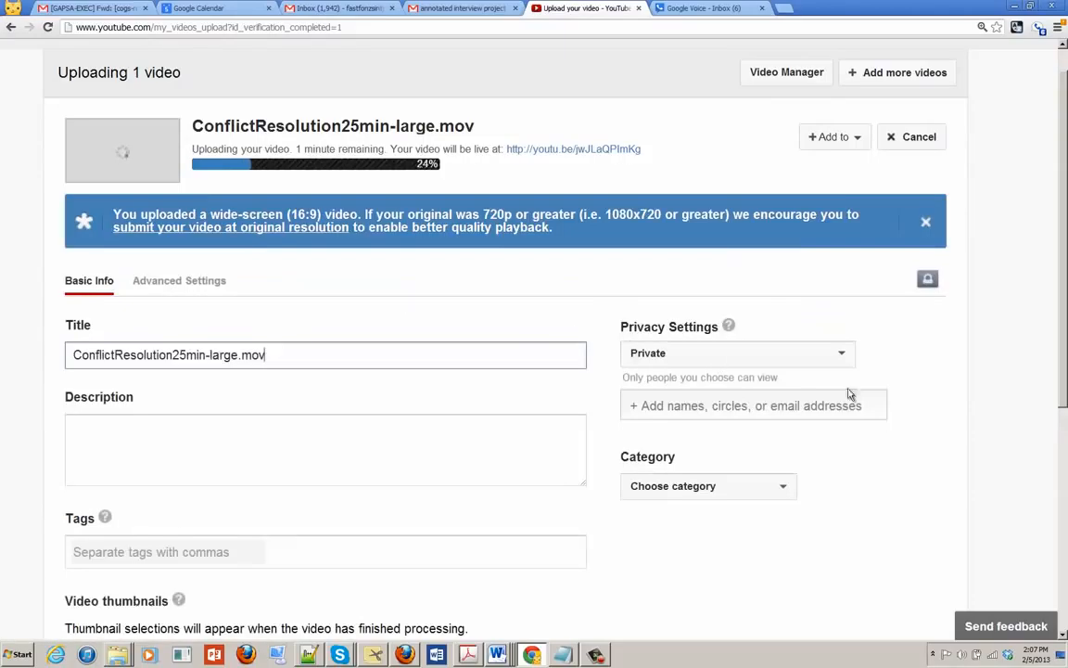
pyautogui.doubleClick(122, 354)
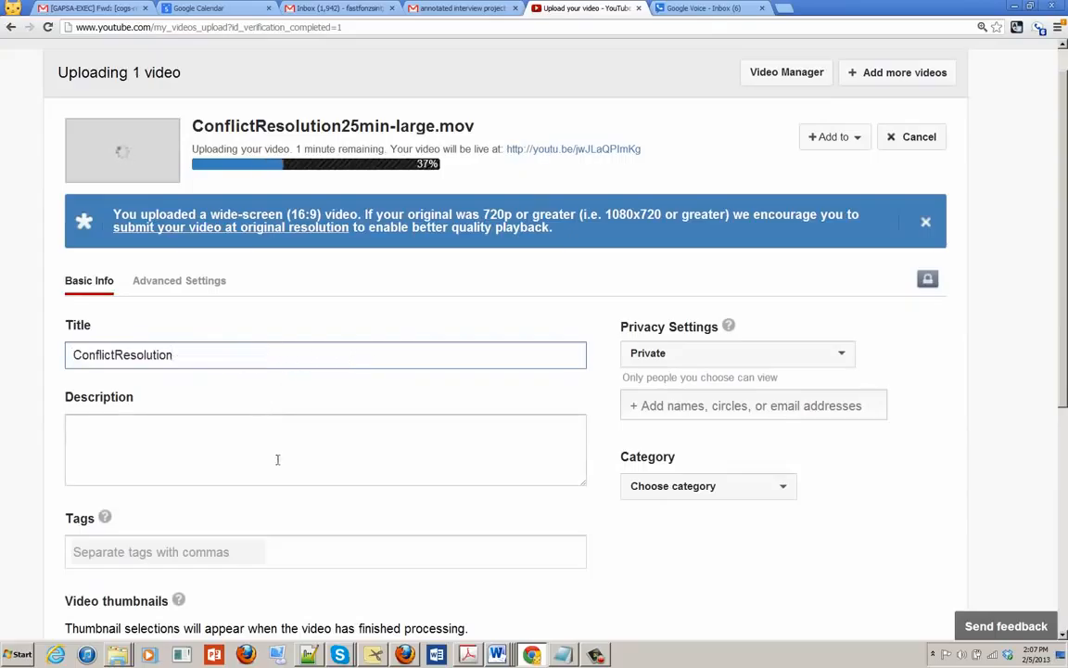
# Set the description to '25min Large' from the pasted file-name suffix
pyautogui.write('25min-large.mov')
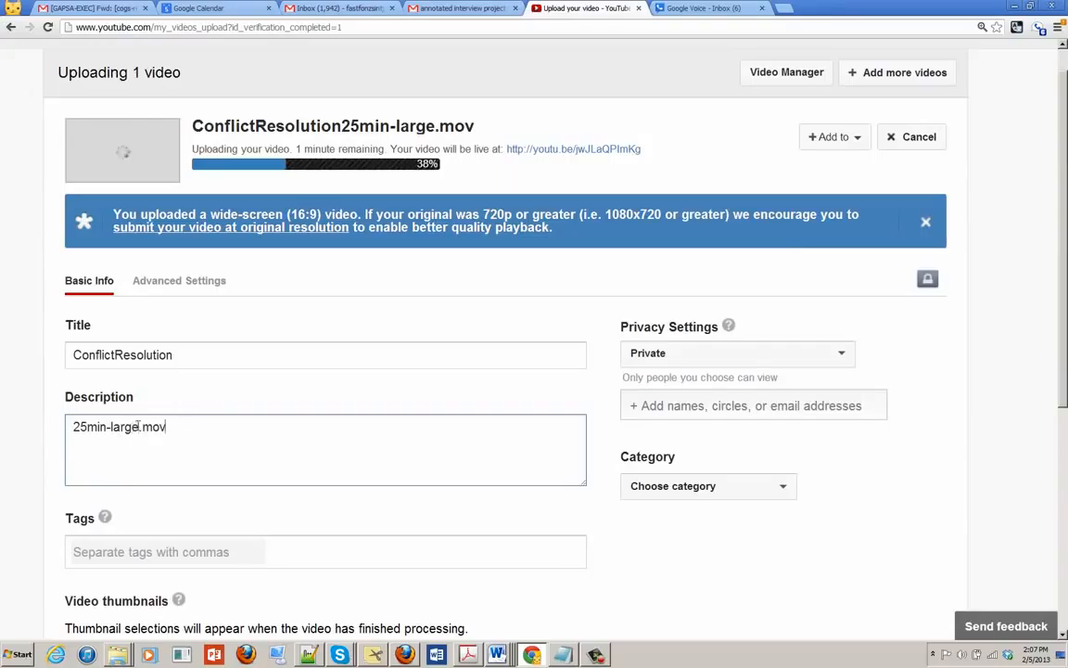
pyautogui.press('Backspace')
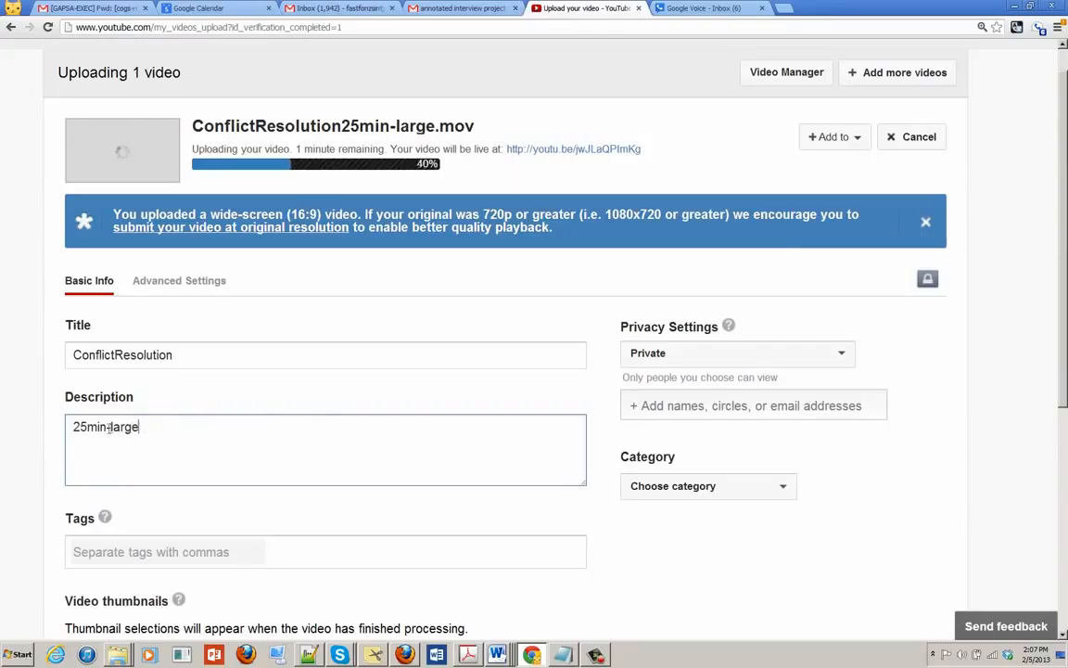
pyautogui.press('Space')
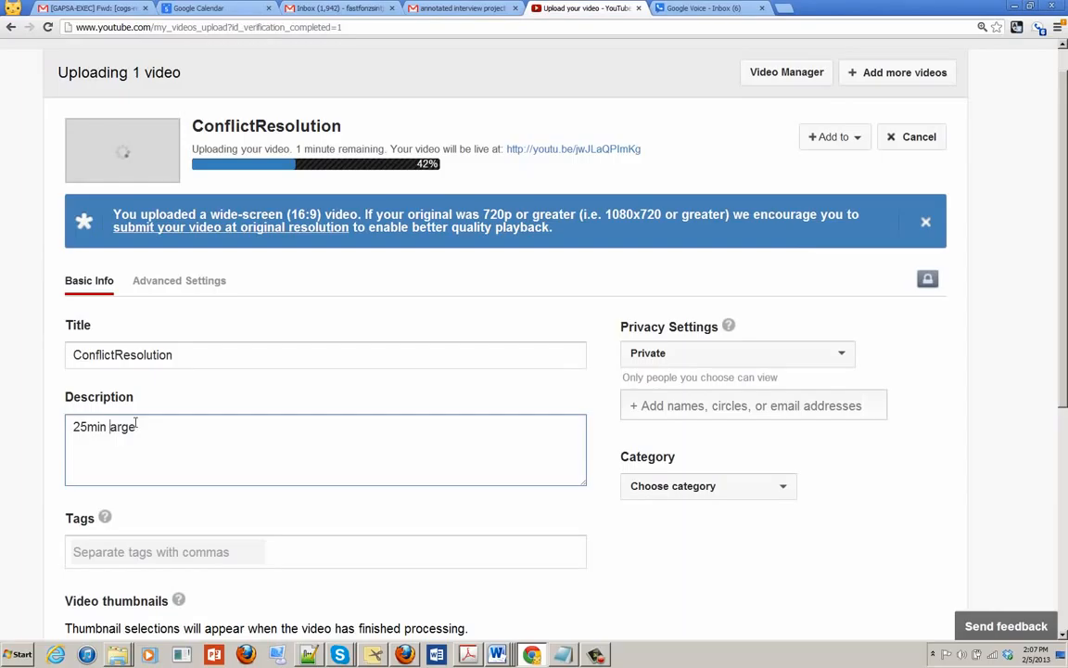
pyautogui.write('Large')
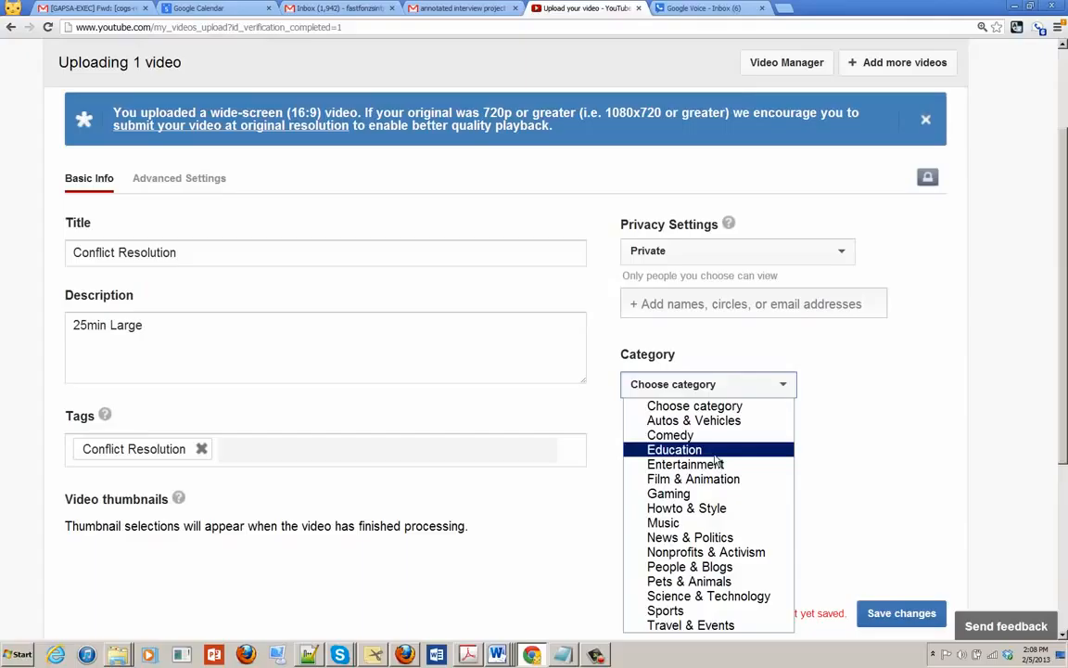
# Put the video in the Education category and save the details
pyautogui.click(675, 449)
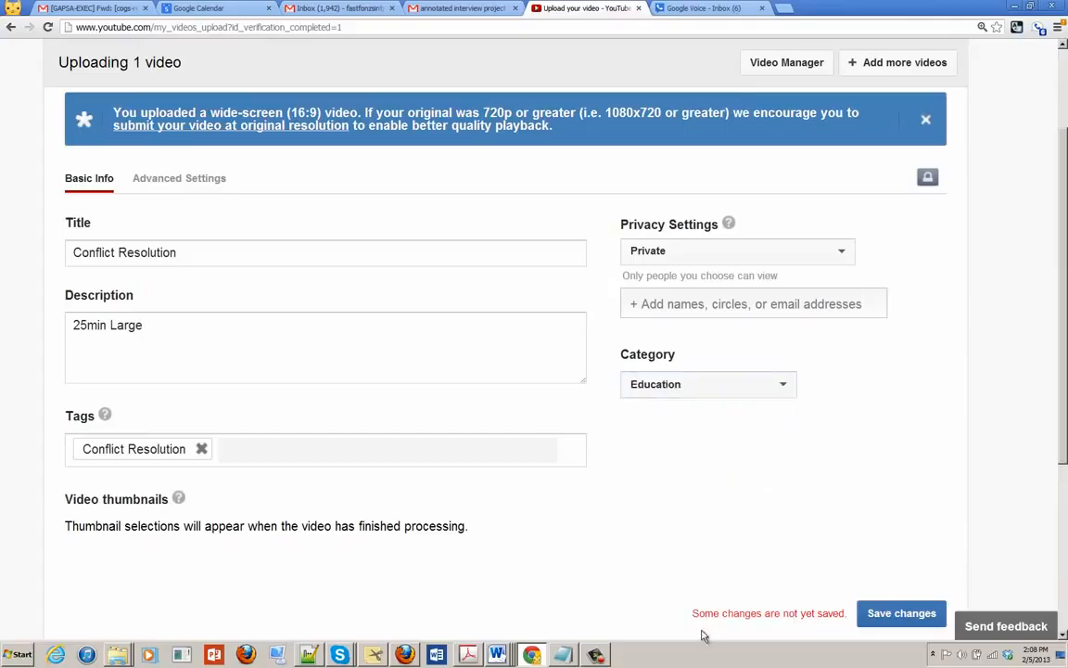
pyautogui.click(902, 612)
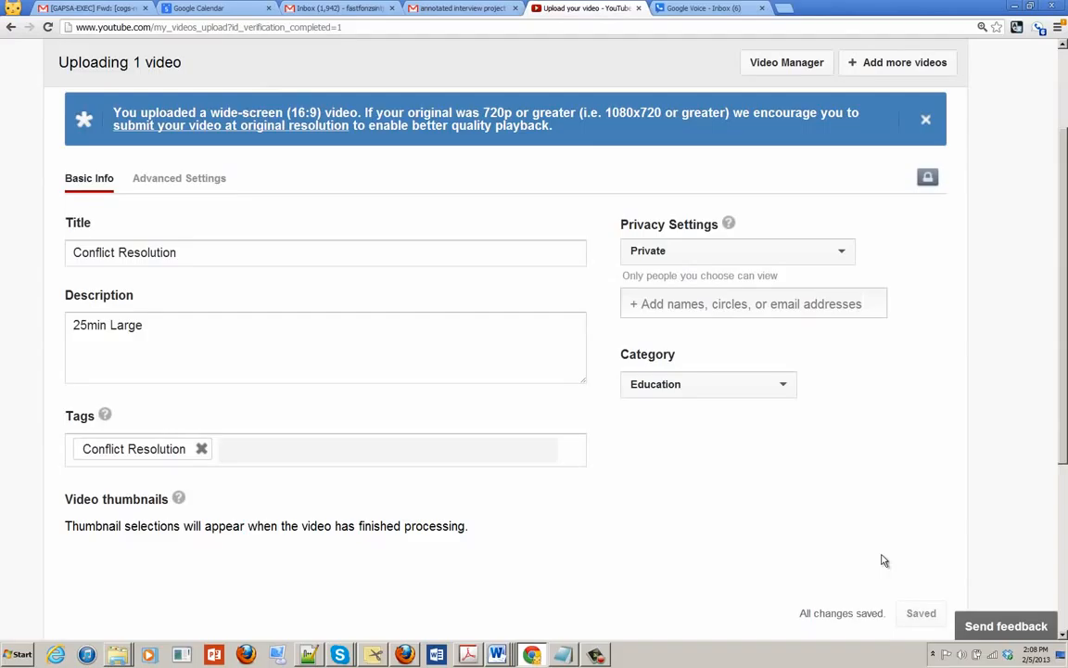
pyautogui.scroll(3)
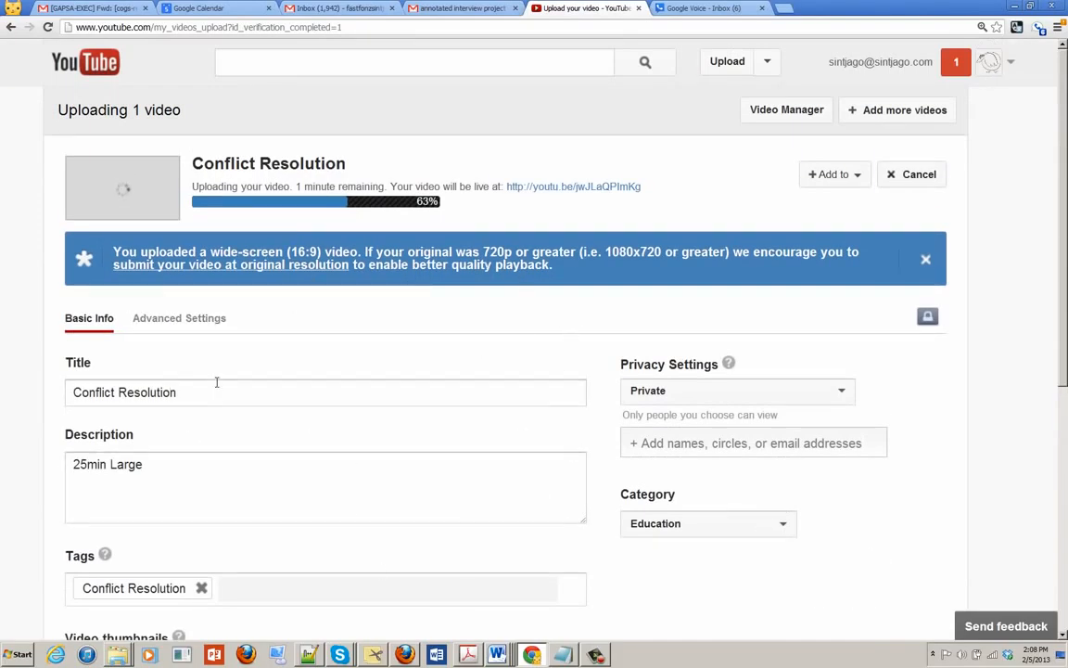
# View Advanced Settings and open the new video's watch page, still processing
pyautogui.click(178, 319)
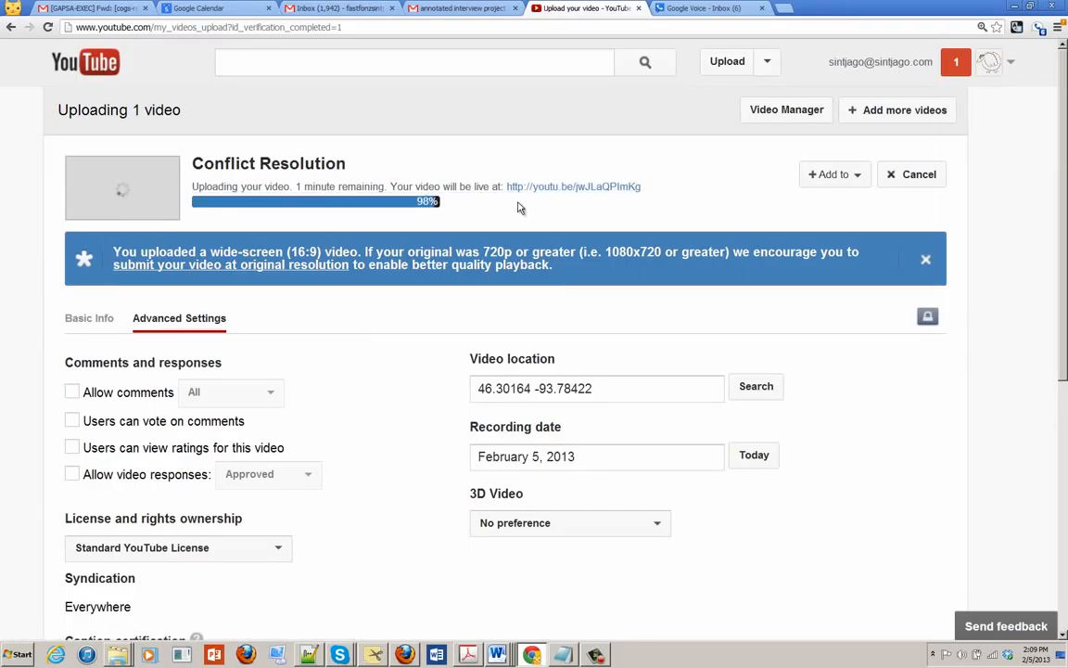
pyautogui.click(571, 186)
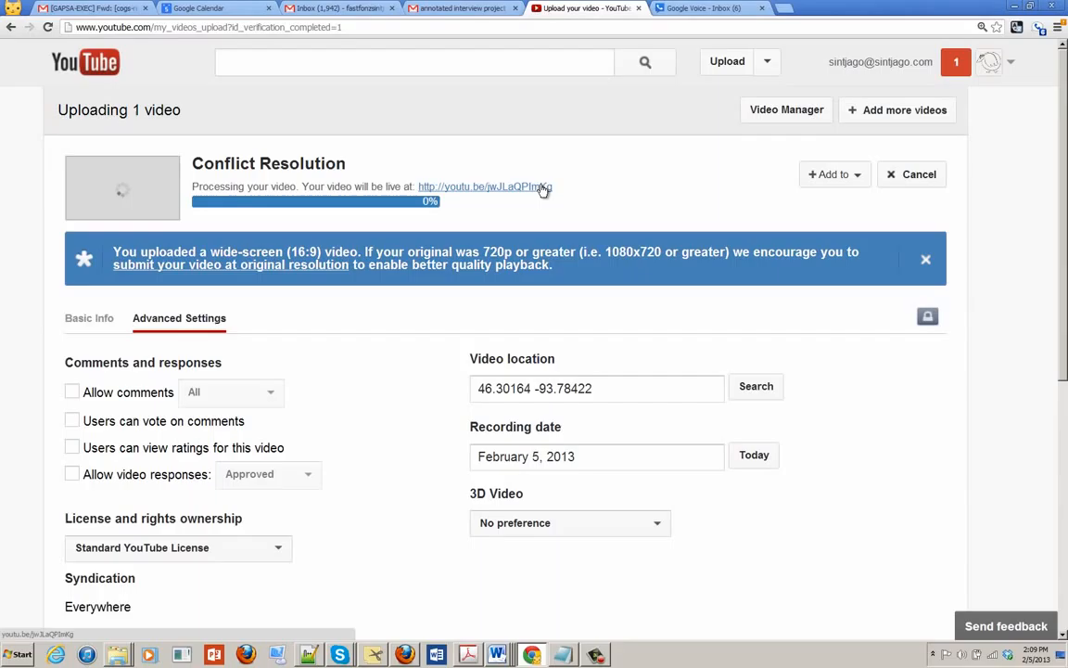
pyautogui.click(486, 185)
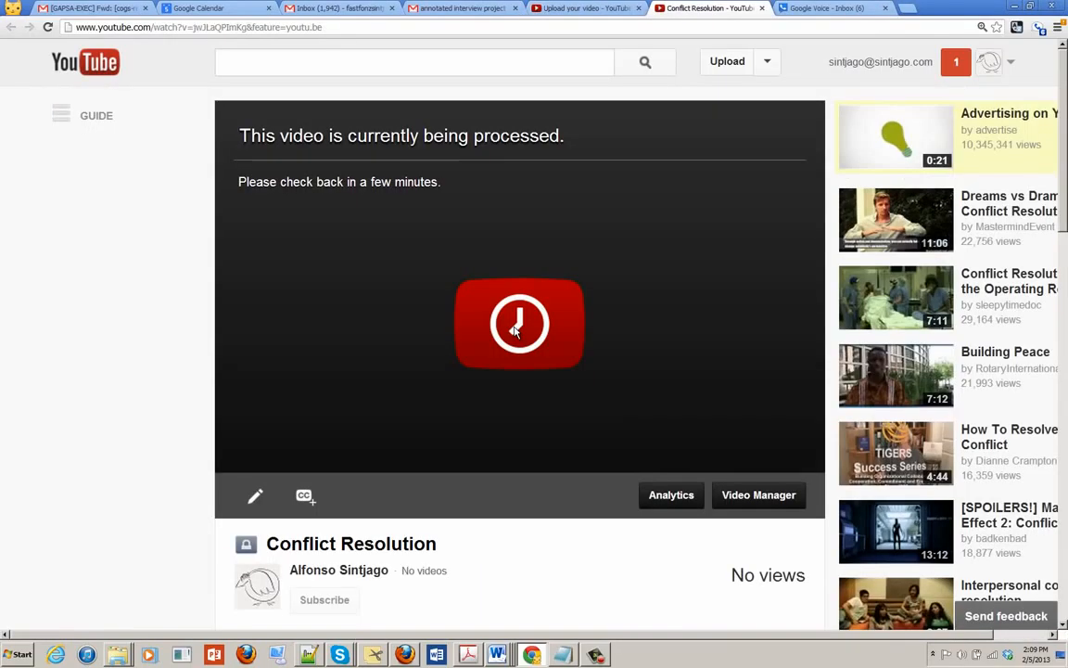